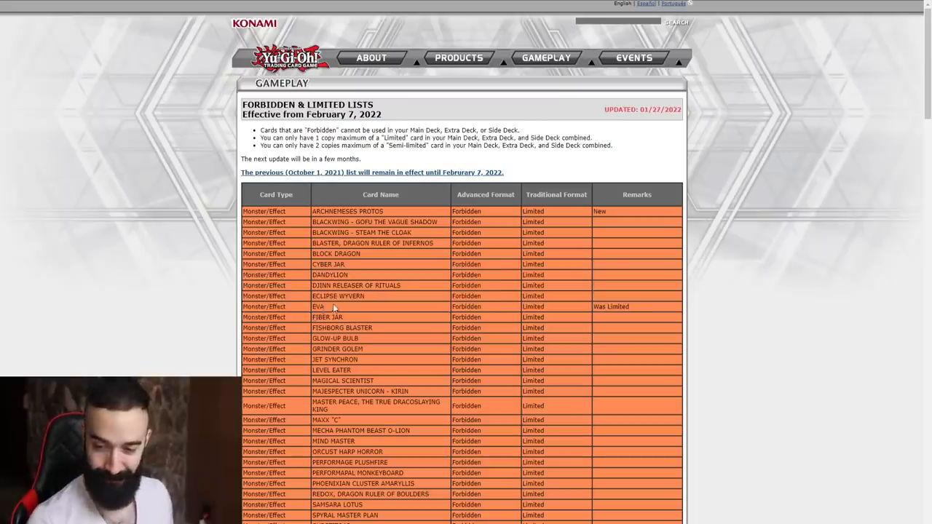
# Step: Highlight the card name EVA among the forbidden monster entries
pyautogui.doubleClick(318, 306)
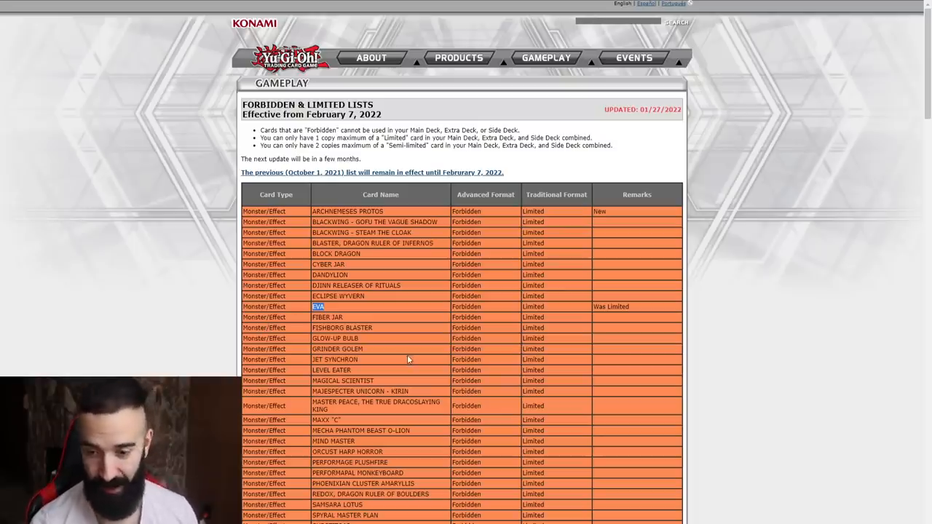
# Step: Scroll the Forbidden list down to the Fusion, Link and Synchro monster rows
pyautogui.scroll(-3)
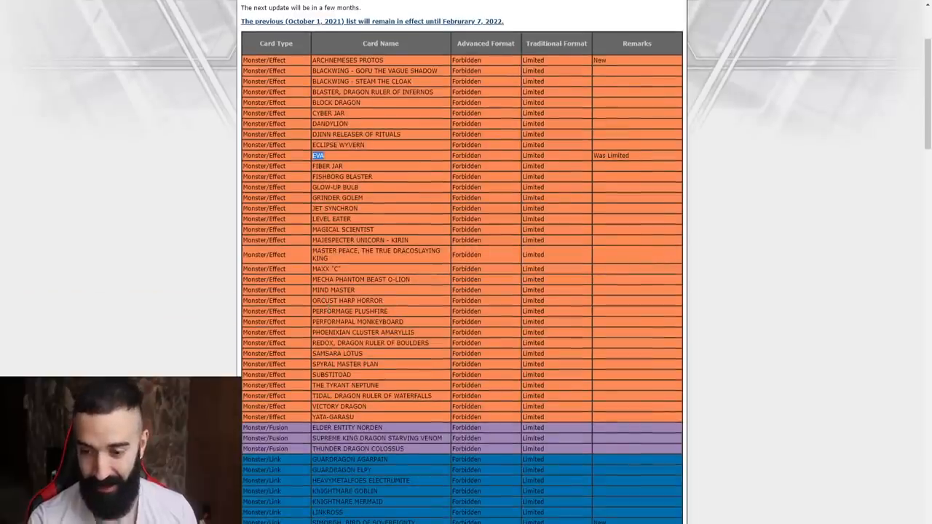
pyautogui.scroll(-3)
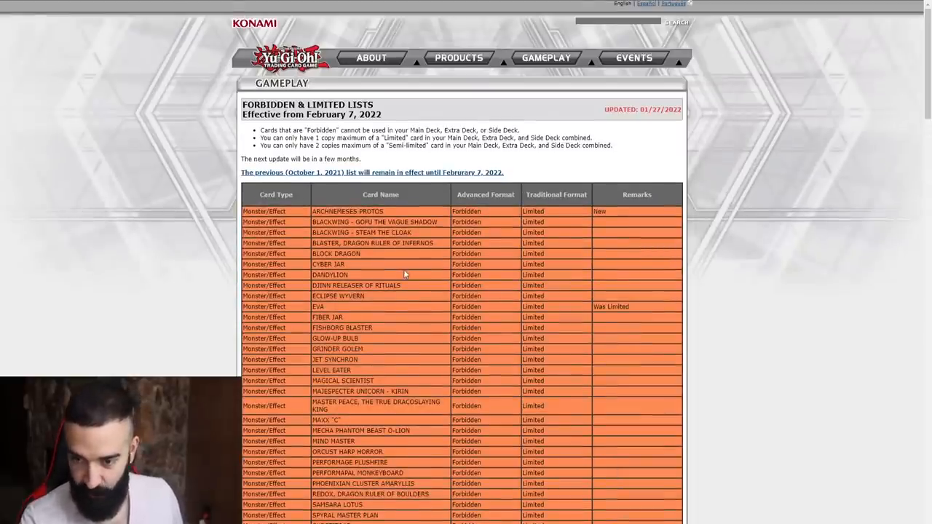
pyautogui.scroll(-3)
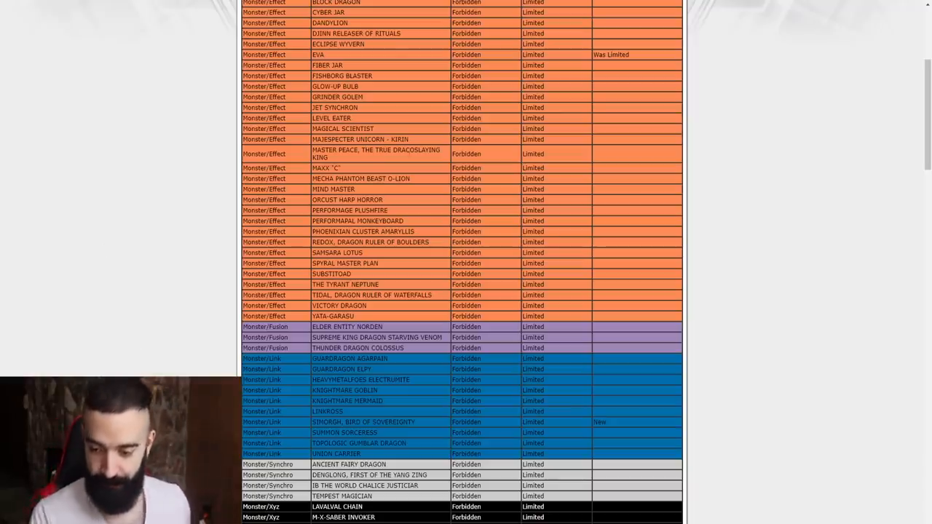
# Step: Scroll past the forbidden Spell and Trap rows, highlighting a card name, until the Limited header appears
pyautogui.scroll(-3)
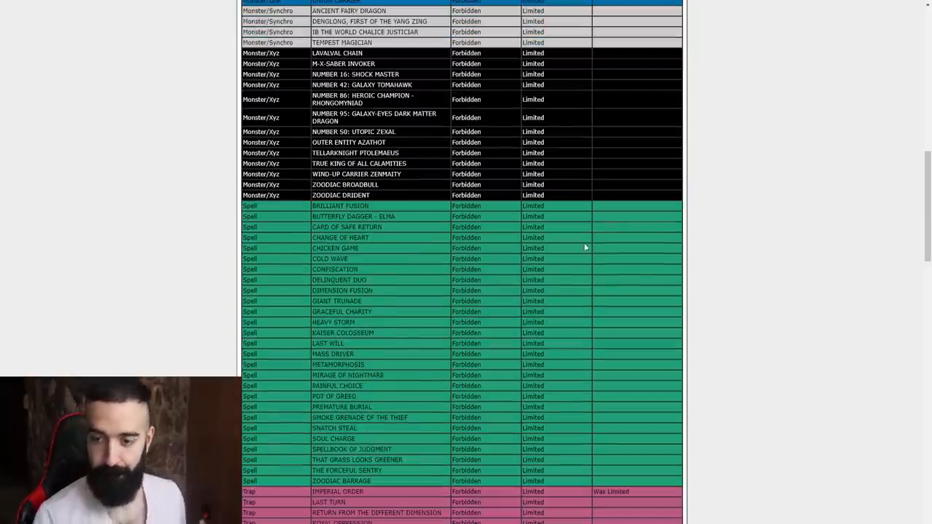
pyautogui.scroll(-3)
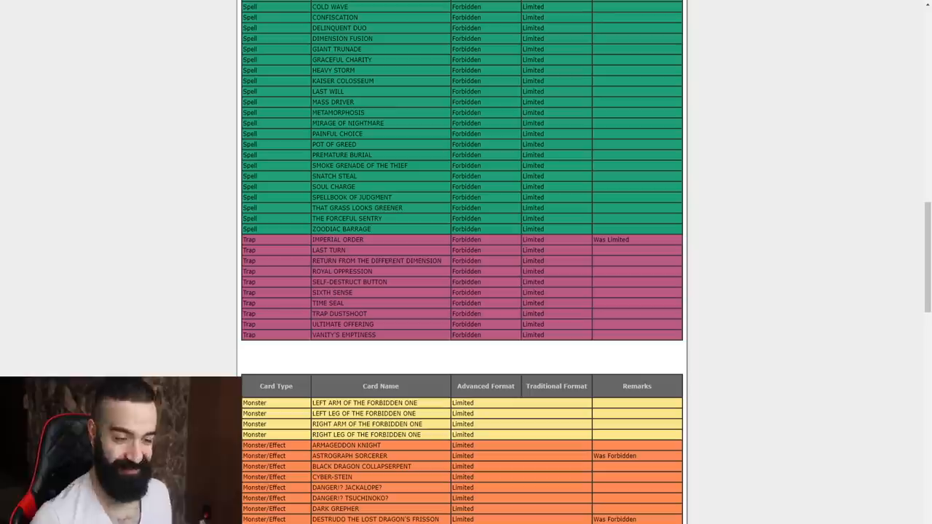
pyautogui.moveTo(377, 247)
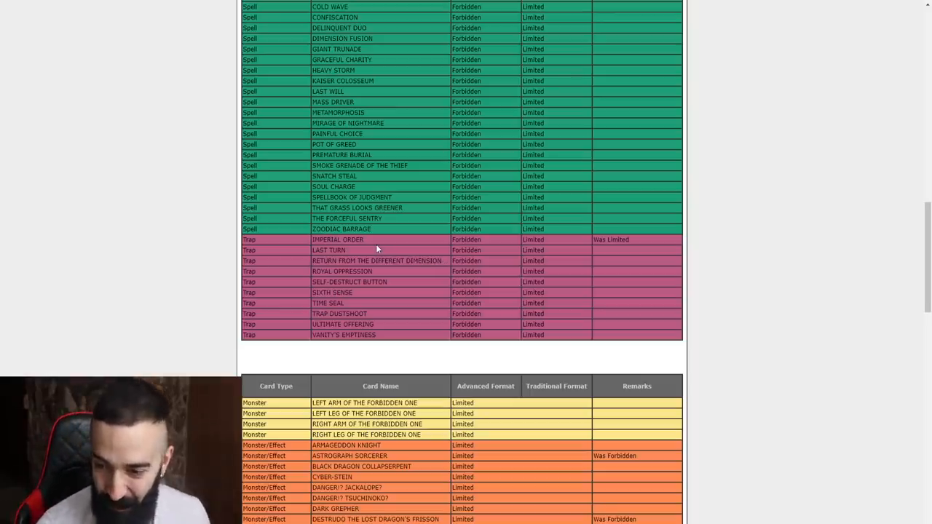
pyautogui.doubleClick(338, 239)
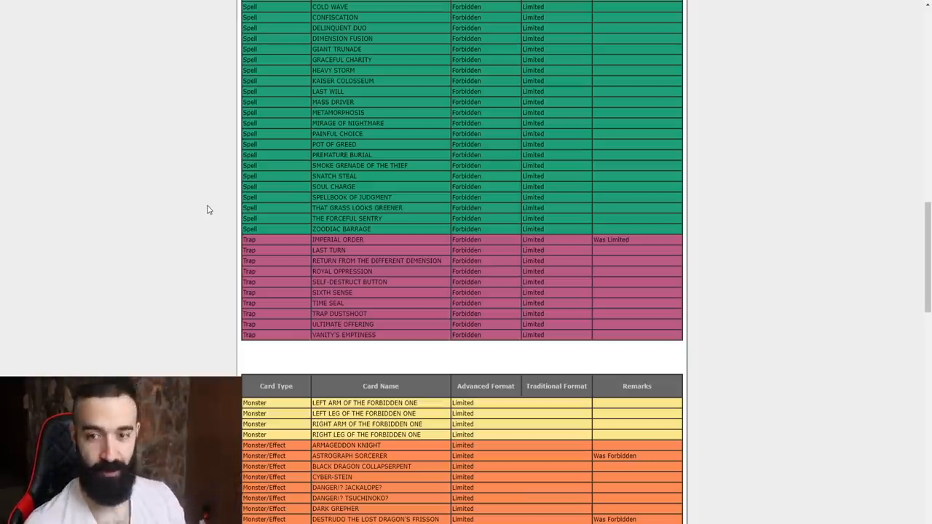
pyautogui.scroll(-3)
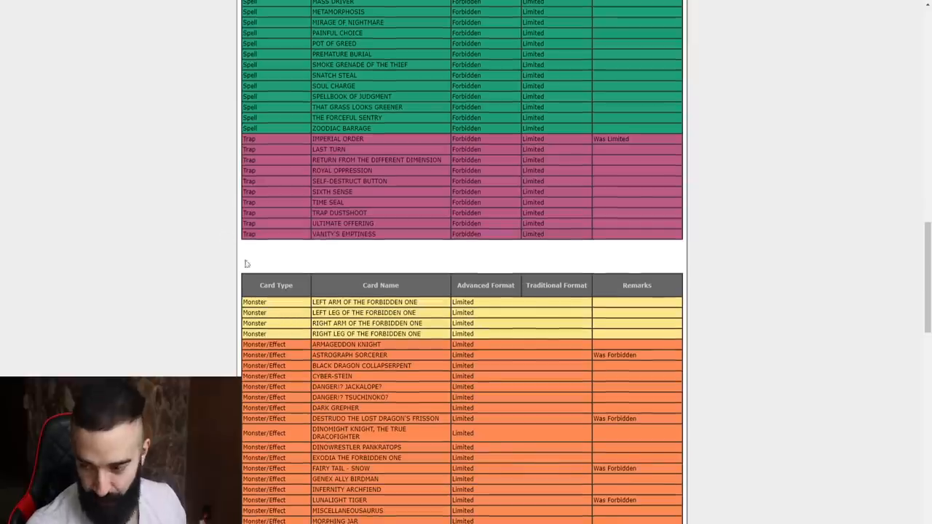
# Step: Highlight ASTROGRAPH SORCERER, marked previously forbidden, in the Limited list
pyautogui.doubleClick(381, 356)
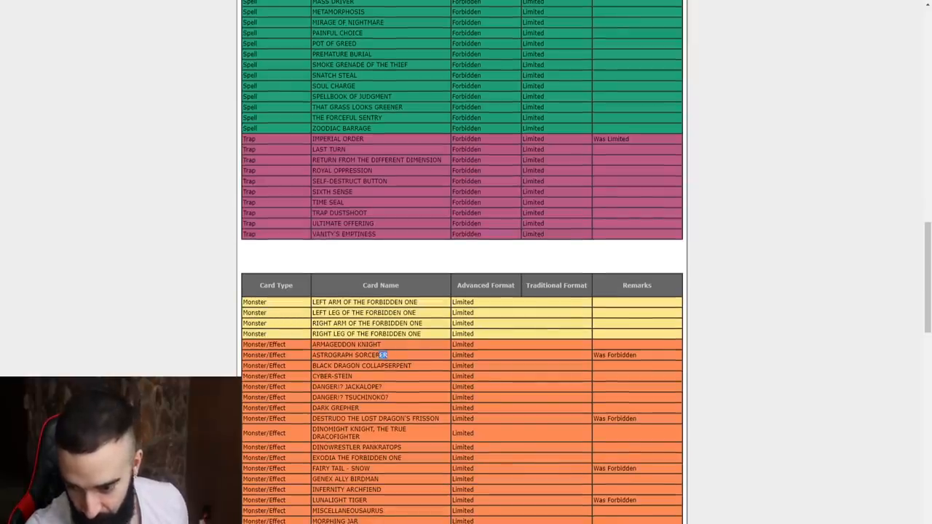
pyautogui.doubleClick(350, 355)
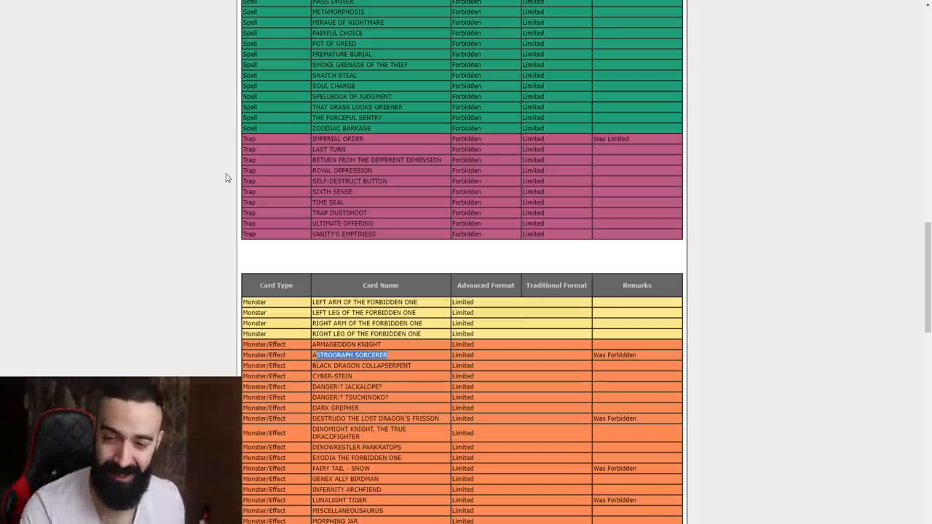
pyautogui.moveTo(433, 184)
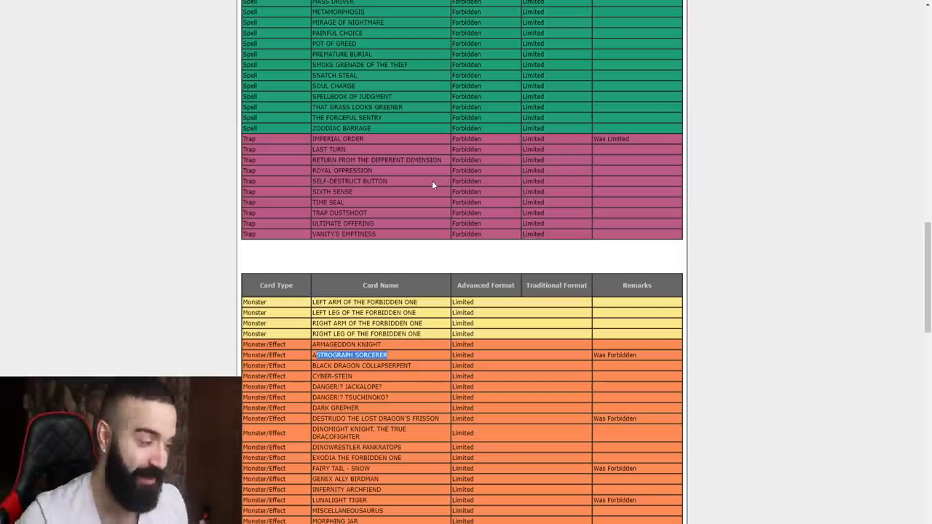
pyautogui.moveTo(230, 177)
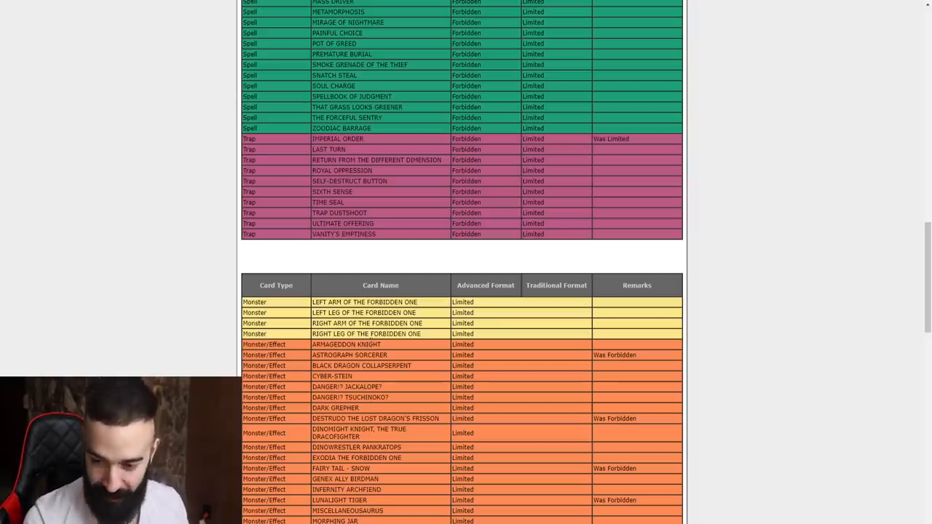
pyautogui.moveTo(303, 425)
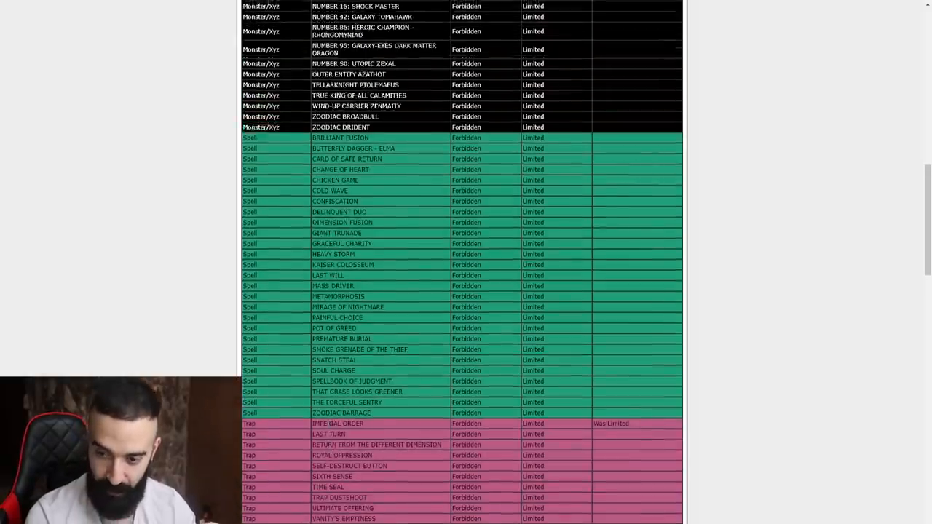
# Step: Scroll to the Limited monster rows down through White Dragon Wyverburster, highlighting a card name there
pyautogui.scroll(3)
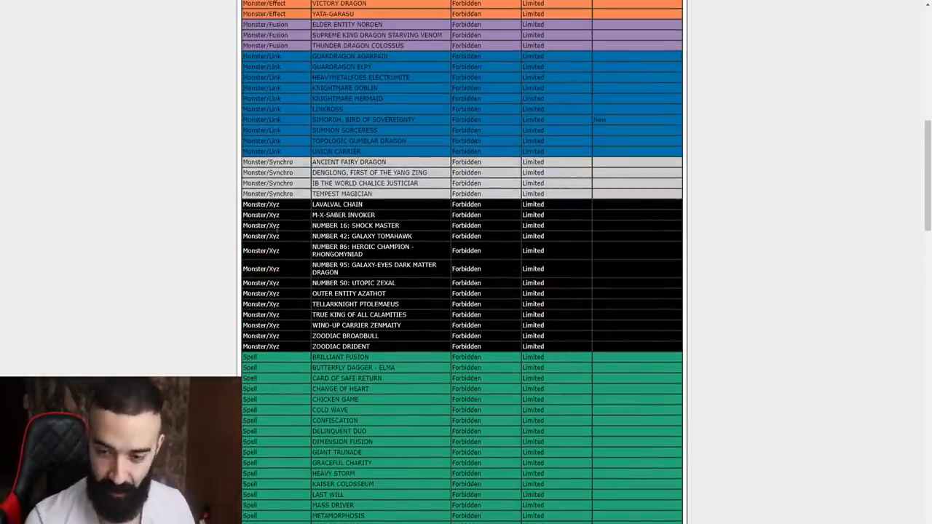
pyautogui.scroll(-3)
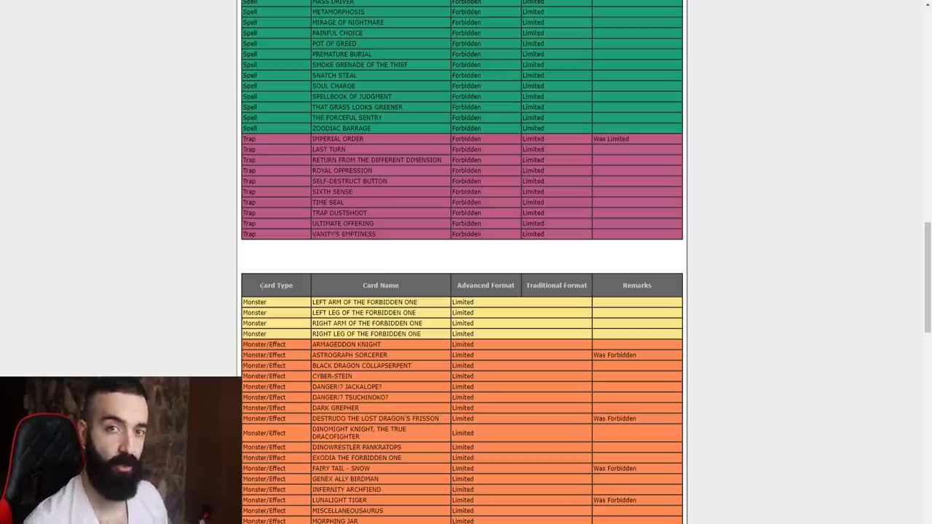
pyautogui.scroll(-3)
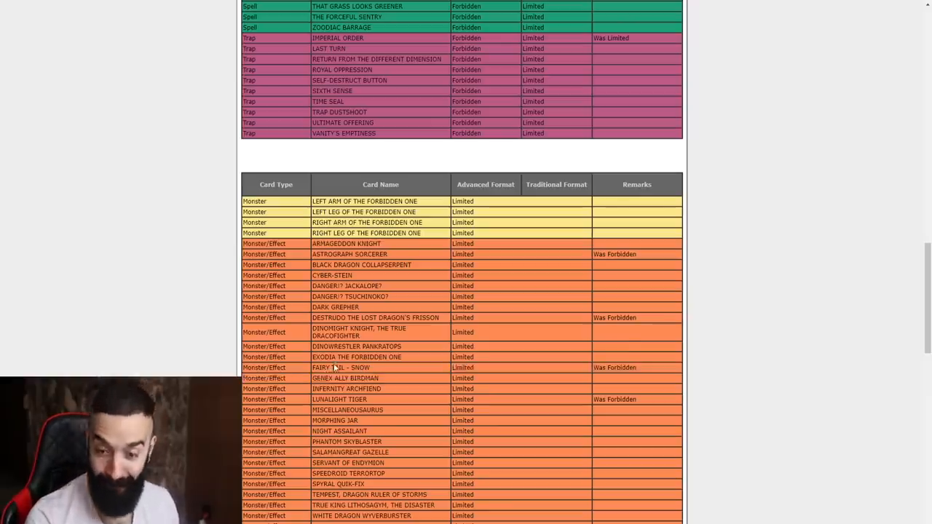
pyautogui.doubleClick(341, 367)
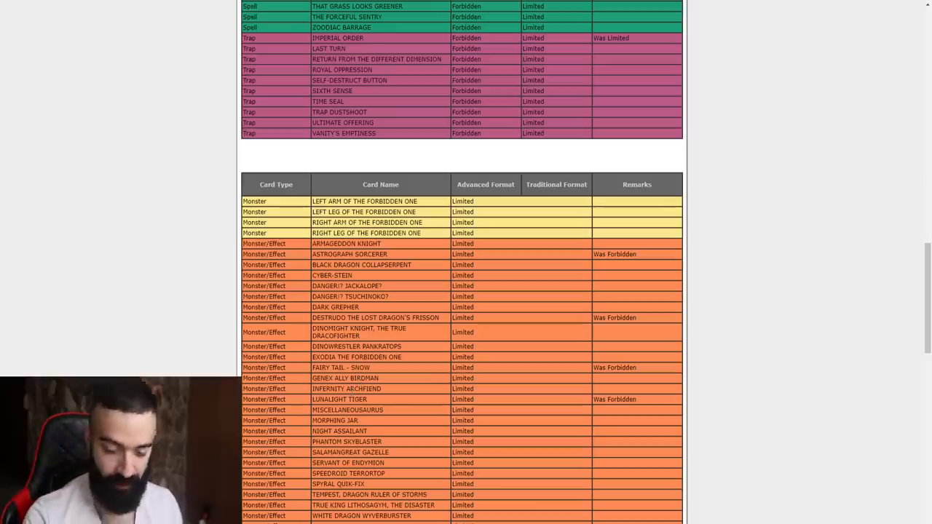
pyautogui.doubleClick(359, 367)
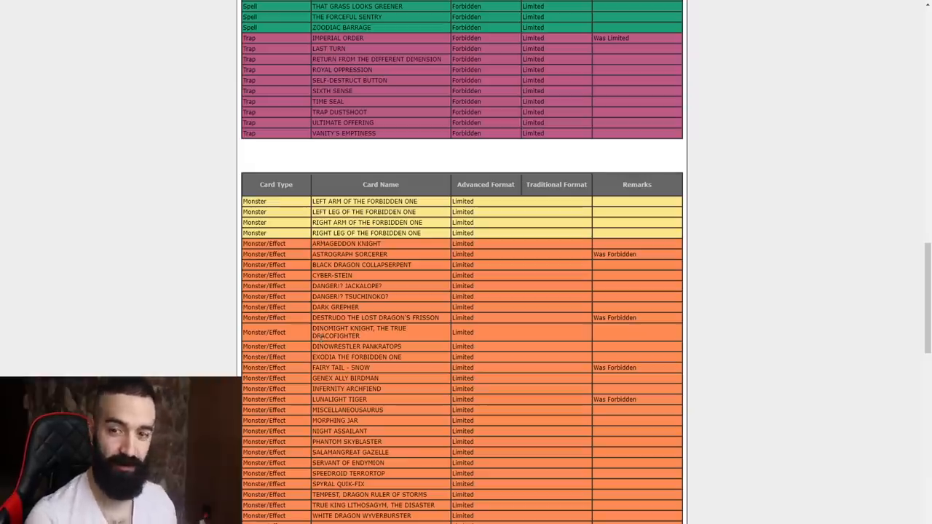
# Step: Scroll through the Limited monsters, Spells and Traps to the Semi-Limited header, highlighting a card name
pyautogui.scroll(-3)
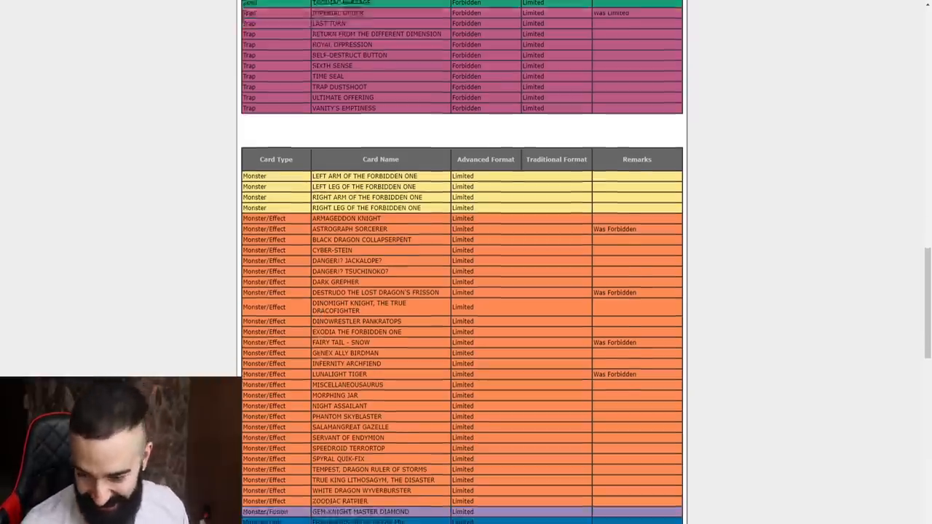
pyautogui.scroll(-3)
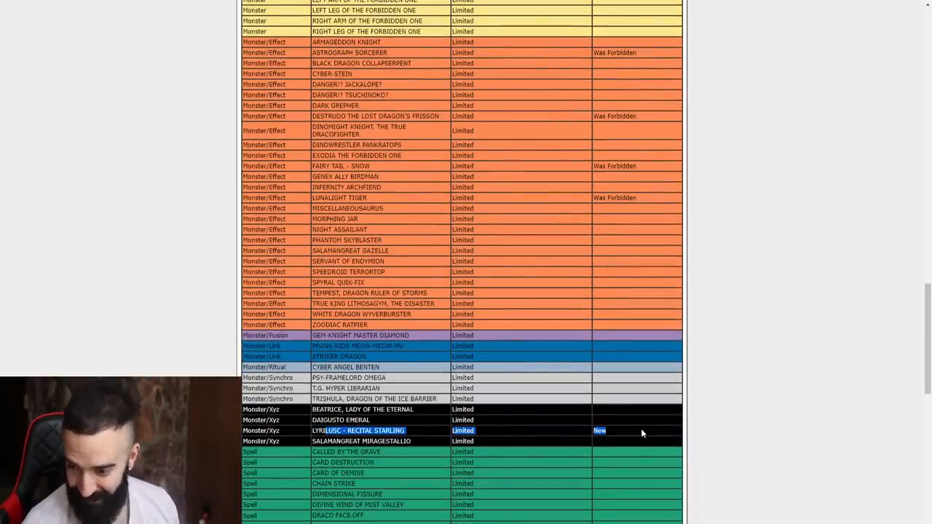
pyautogui.moveTo(230, 357)
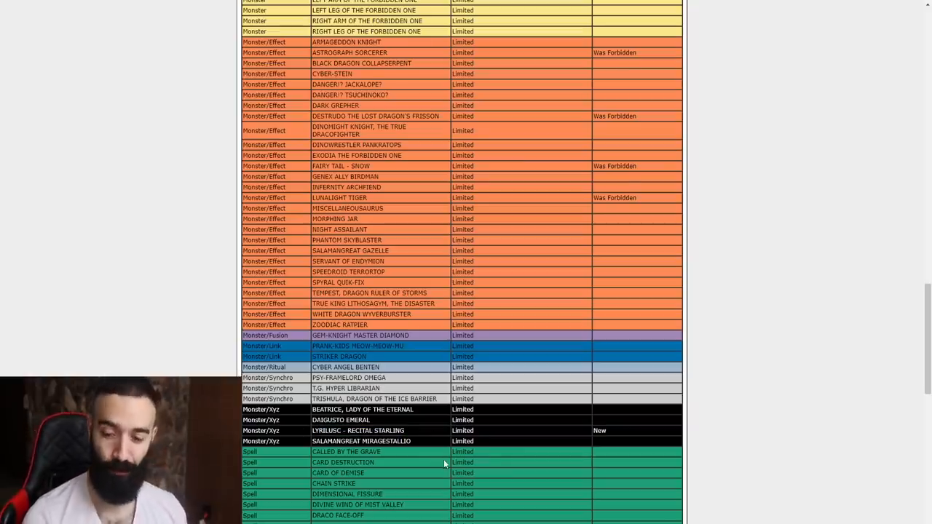
pyautogui.scroll(-3)
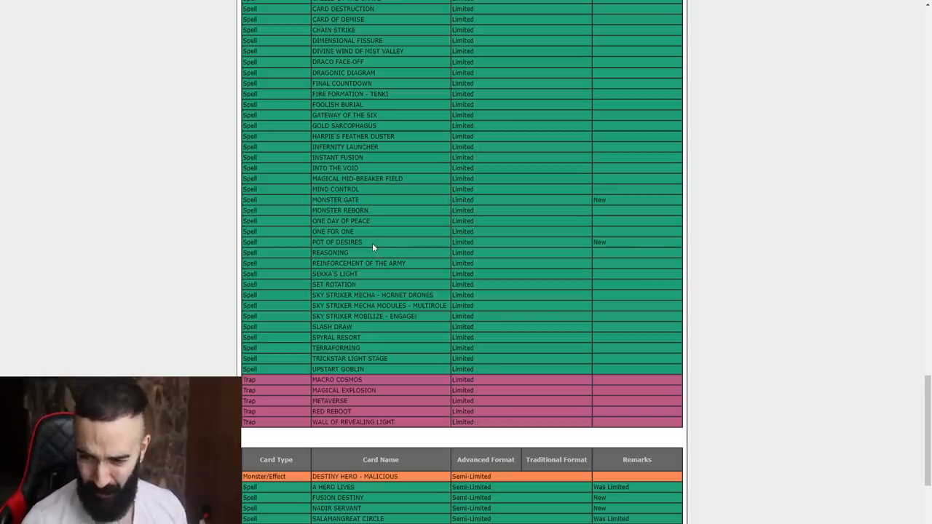
pyautogui.doubleClick(336, 242)
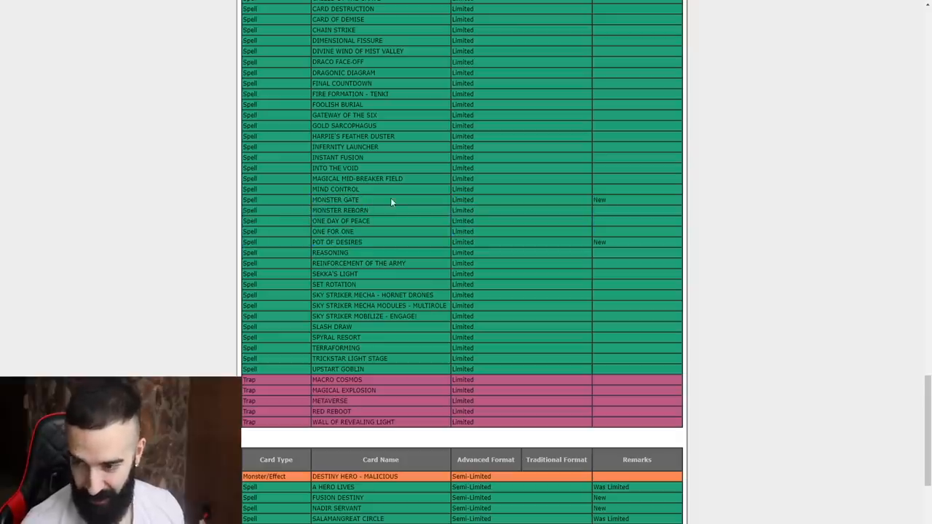
# Step: Scroll to the page bottom and highlight PERFORMAPAL SKULLCROBAT JOKER among the No Longer On List cards
pyautogui.scroll(-3)
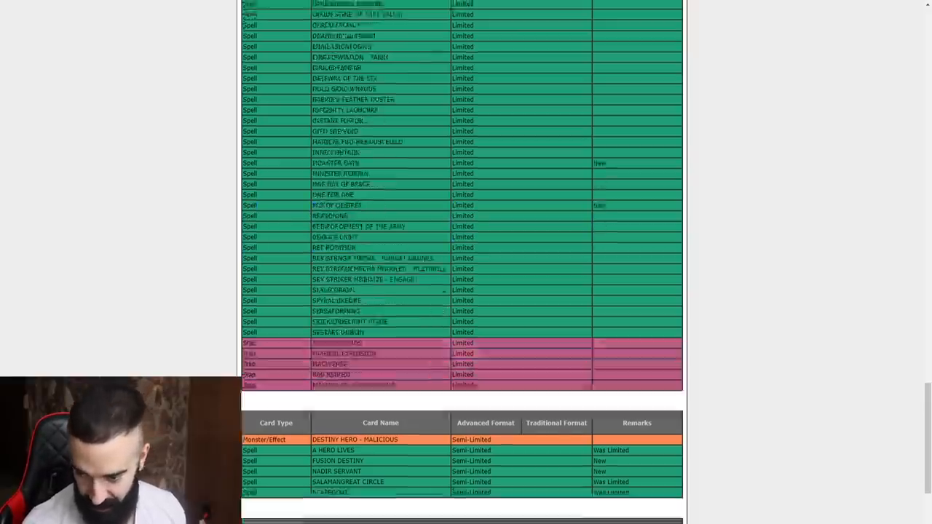
pyautogui.scroll(-3)
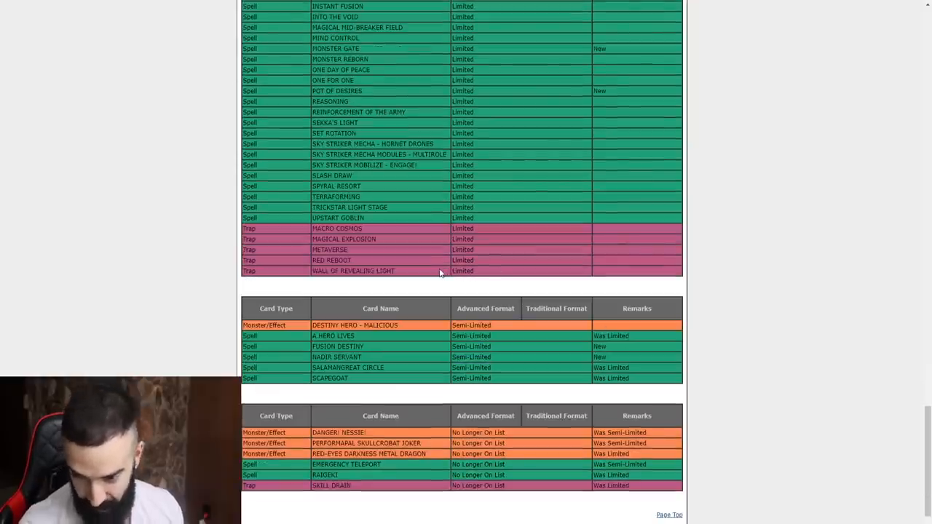
pyautogui.moveTo(392, 334)
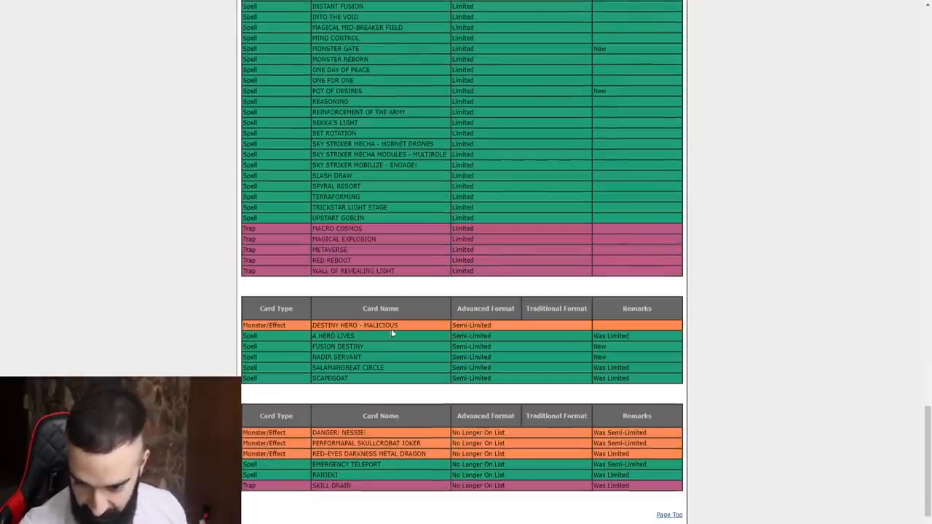
pyautogui.doubleClick(357, 347)
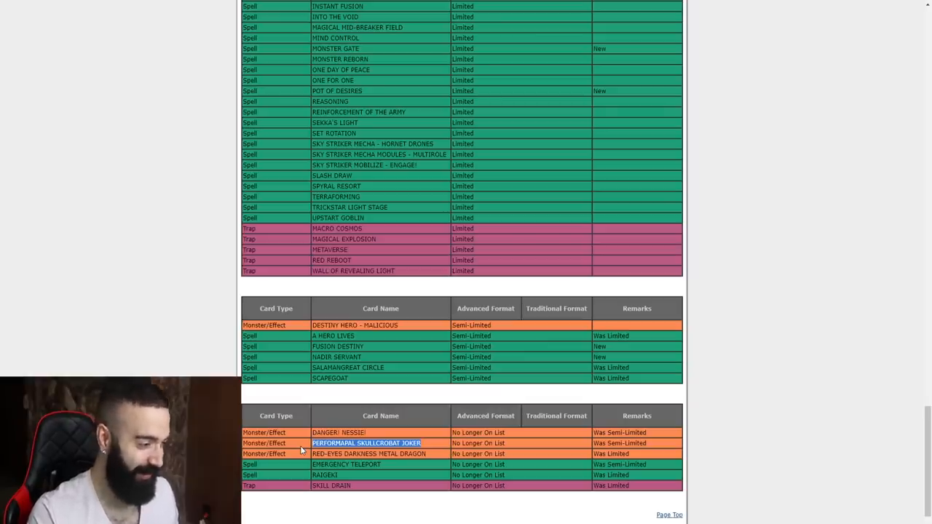
# Step: Highlight SKILL DRAIN instead of Performapal Skullcrobat Joker, then scroll back up to the forbidden monsters
pyautogui.click(338, 455)
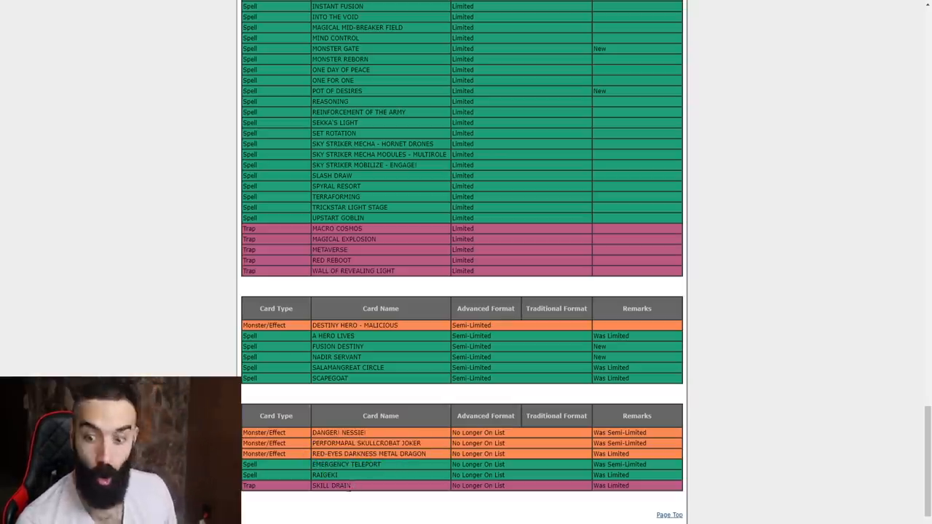
pyautogui.doubleClick(332, 486)
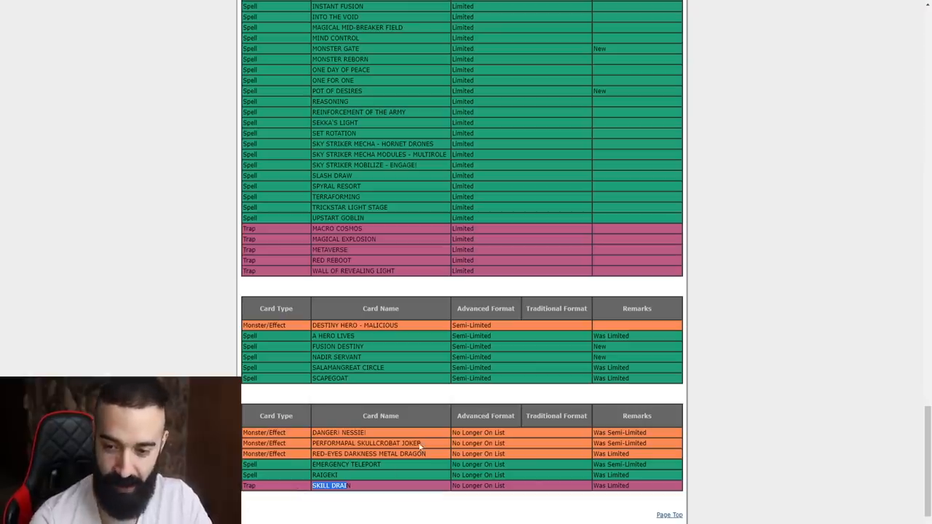
pyautogui.scroll(3)
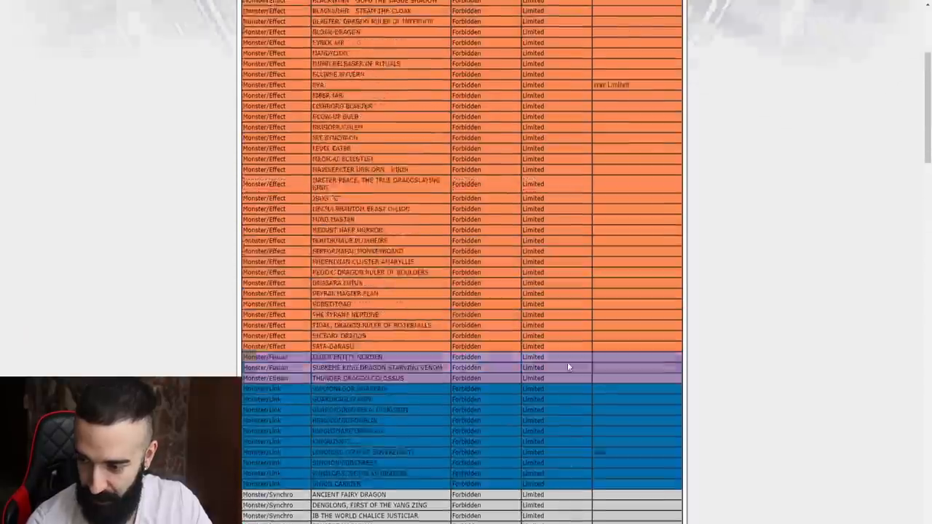